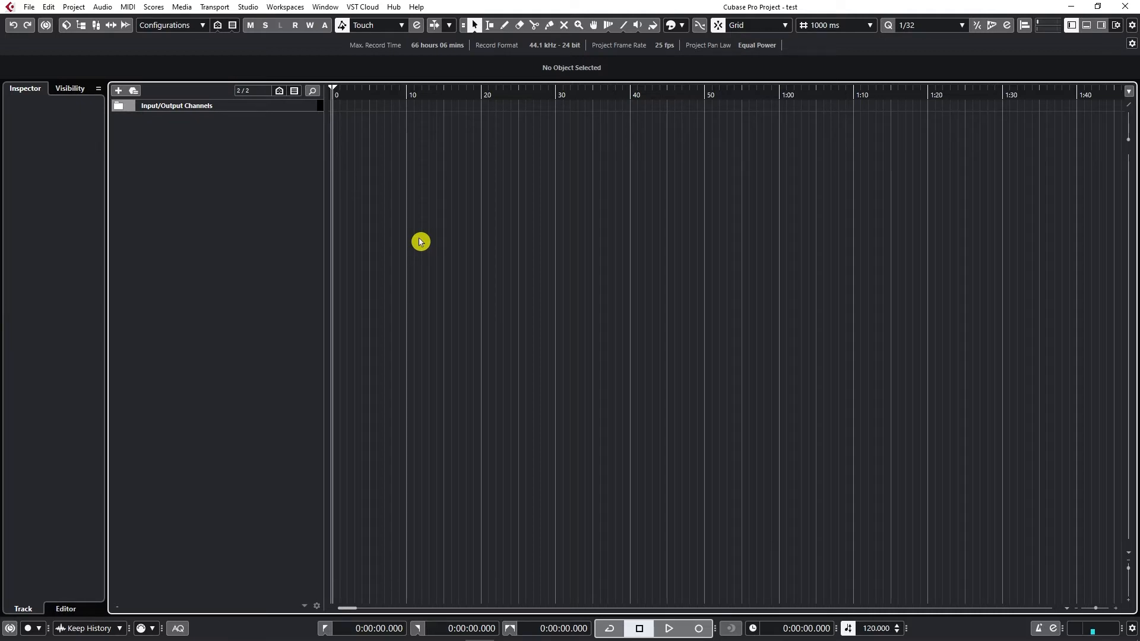
mouse_move(417, 245)
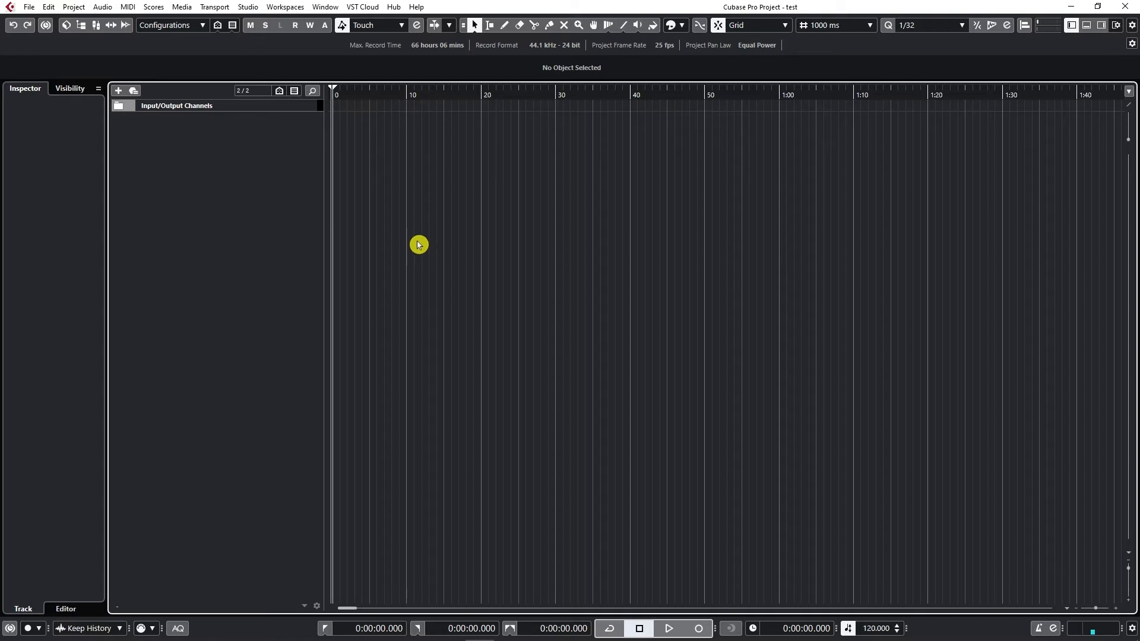
mouse_move(436, 220)
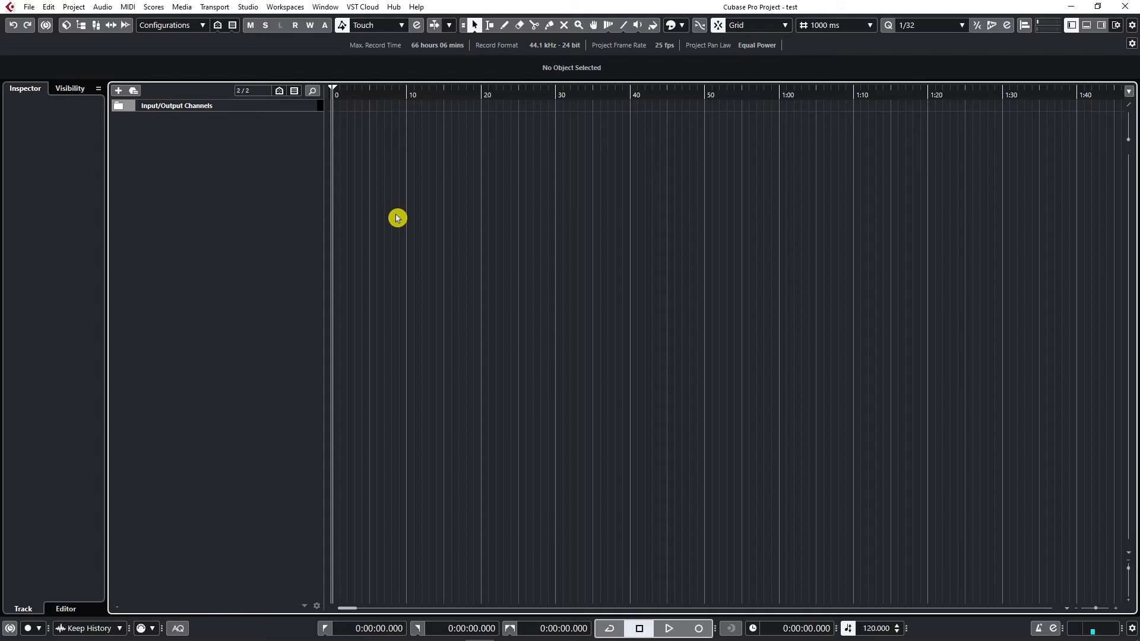
mouse_move(280, 104)
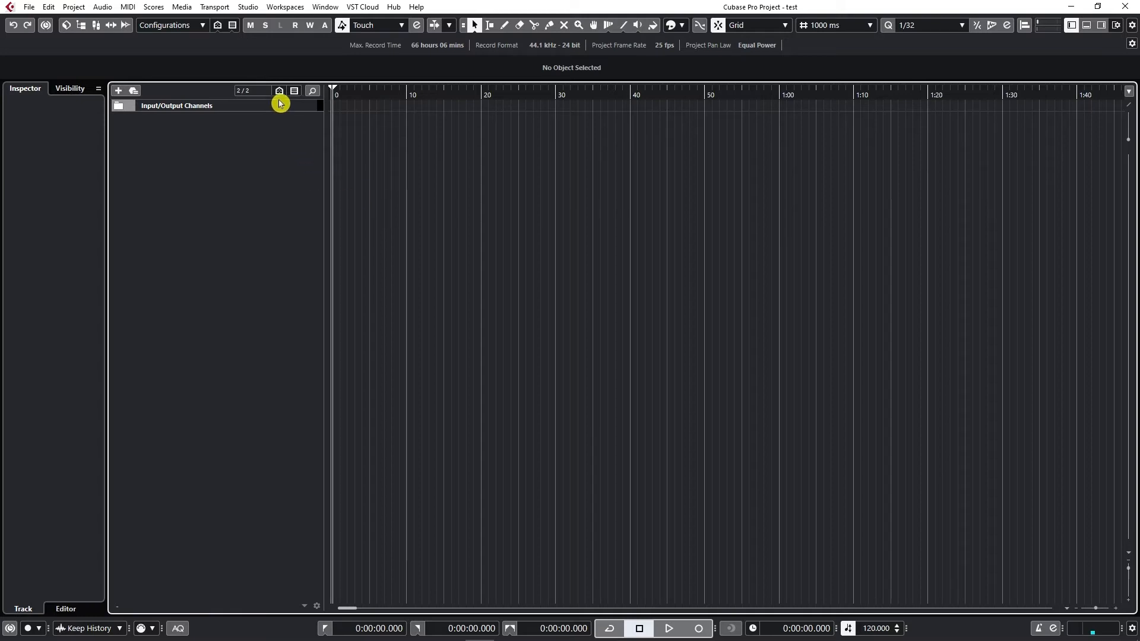
Step: Show the Studio menu with its studio windows and setup options
click(247, 7)
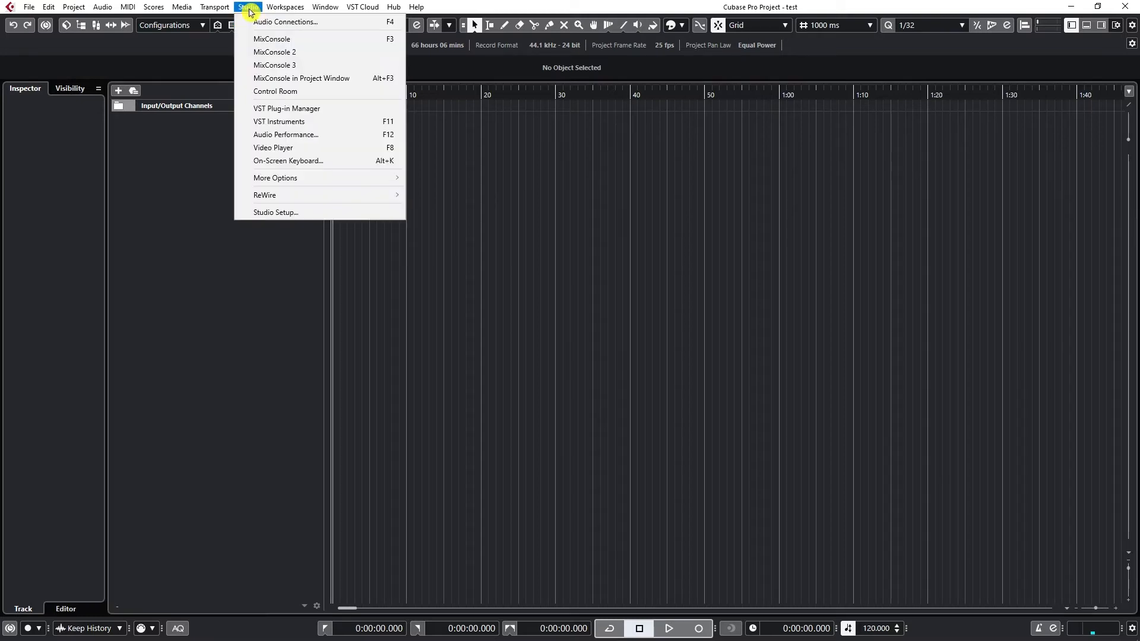
mouse_move(274, 51)
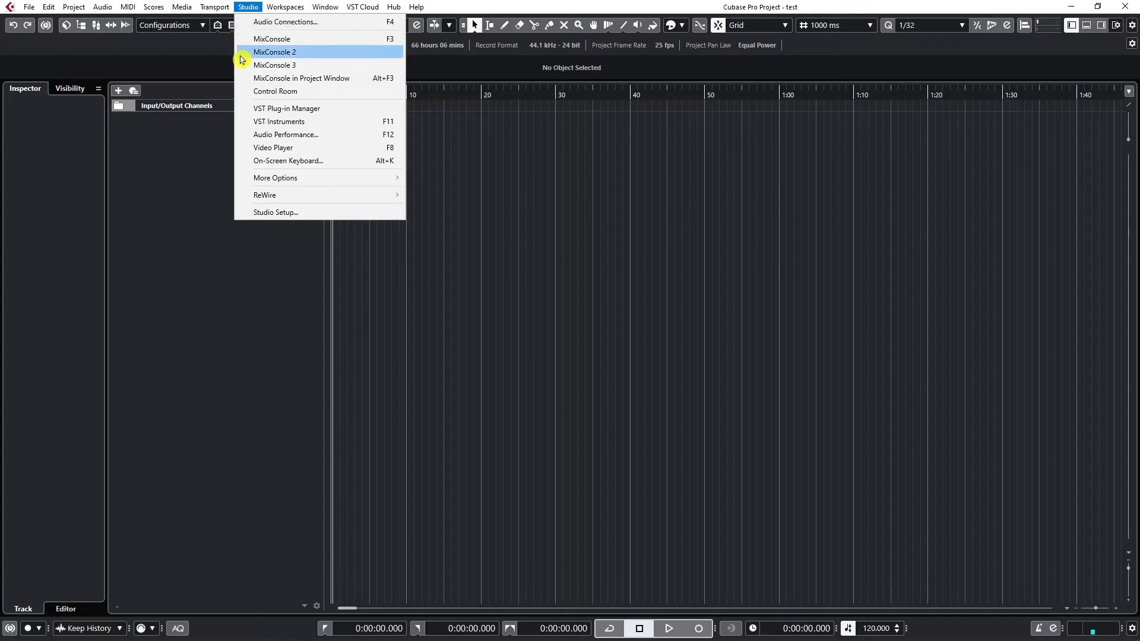
mouse_move(274, 64)
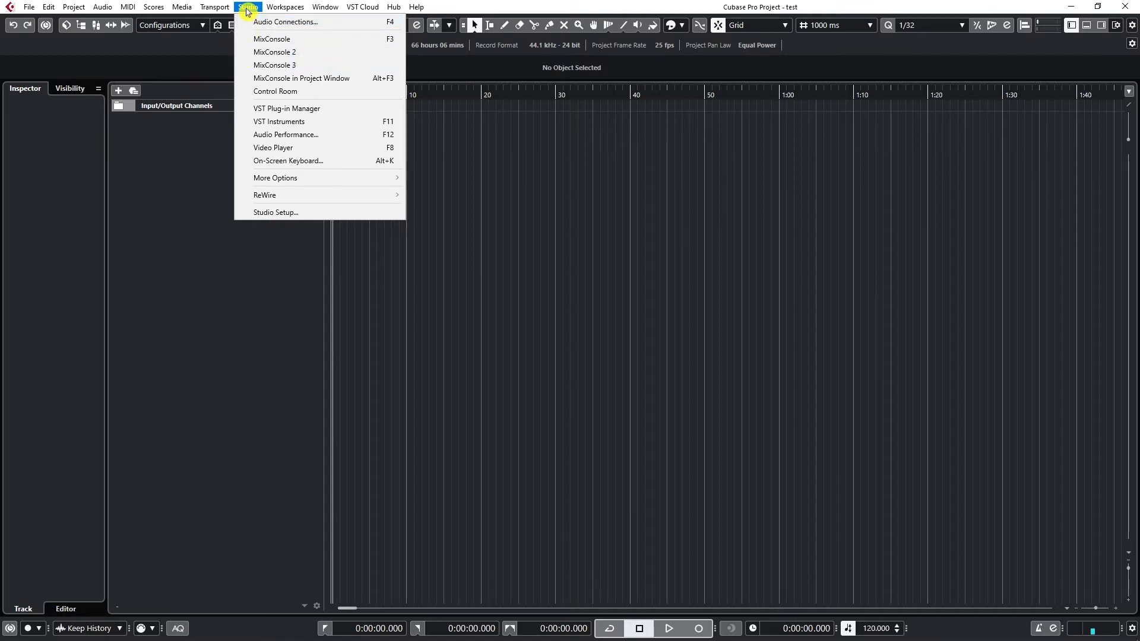
mouse_move(285, 21)
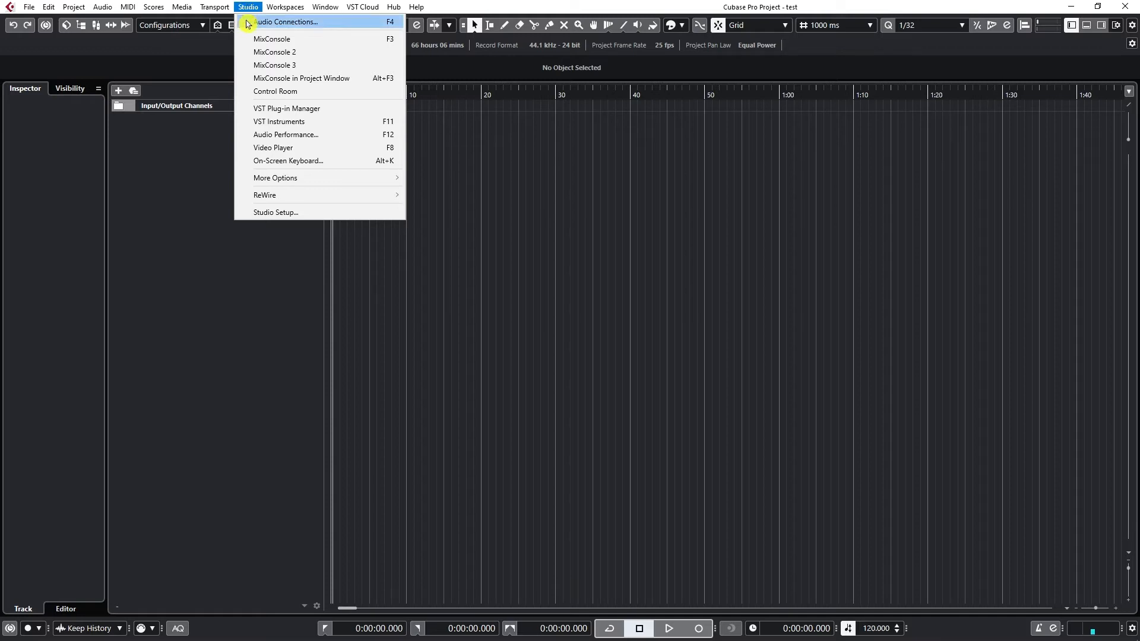
mouse_move(274, 212)
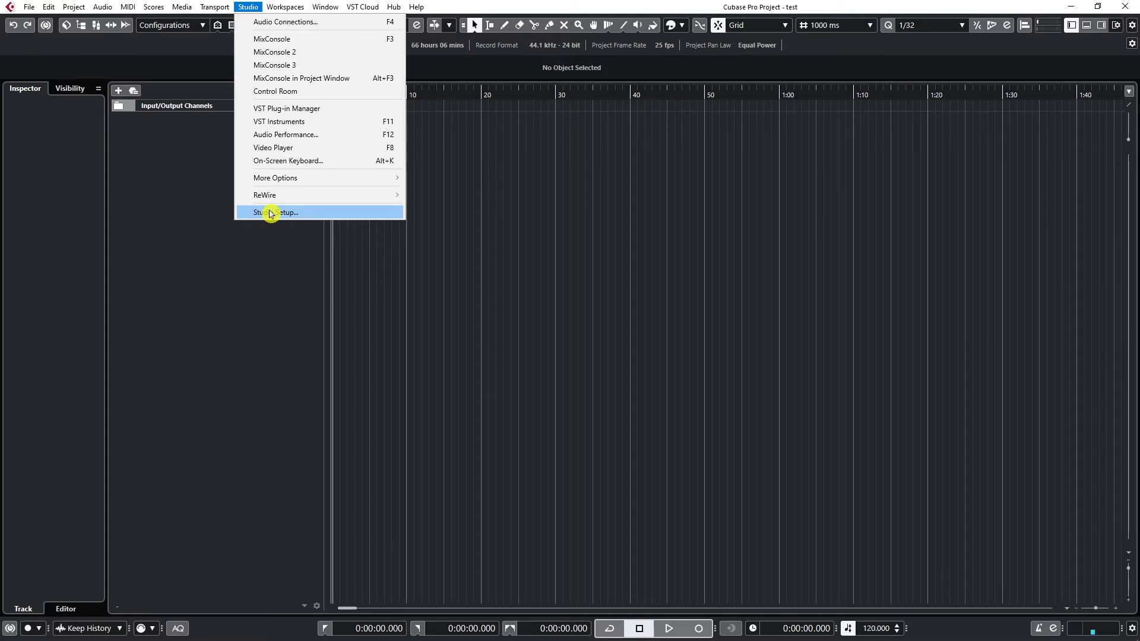
Step: Bring up Studio Setup centred on screen and select the Focusrite USB ASIO device page
click(274, 212)
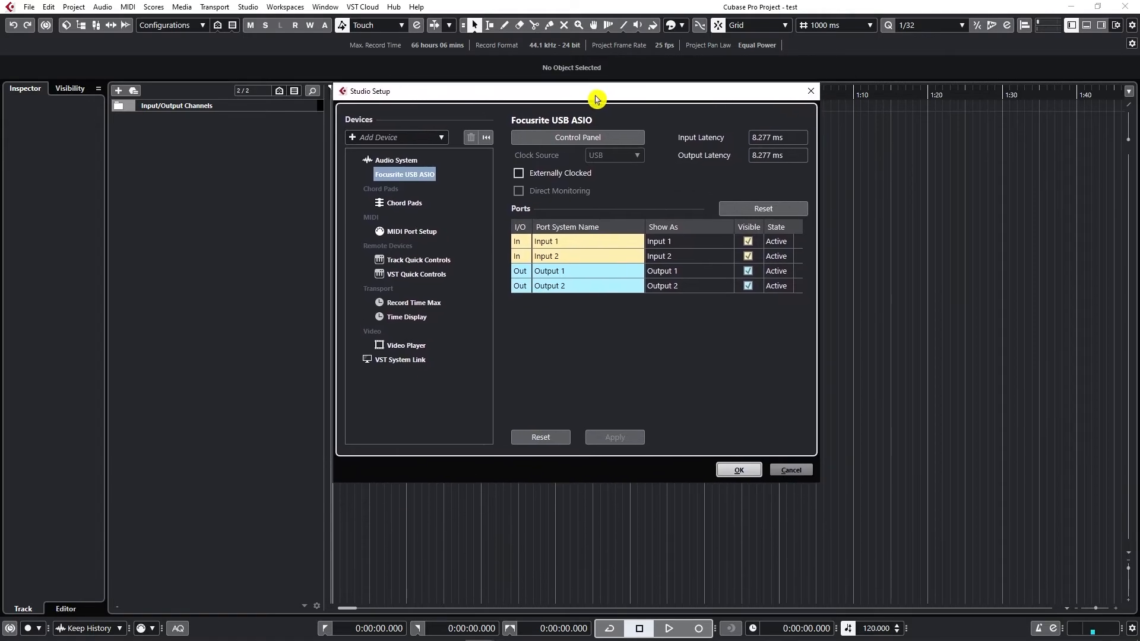
drag(593, 91, 632, 81)
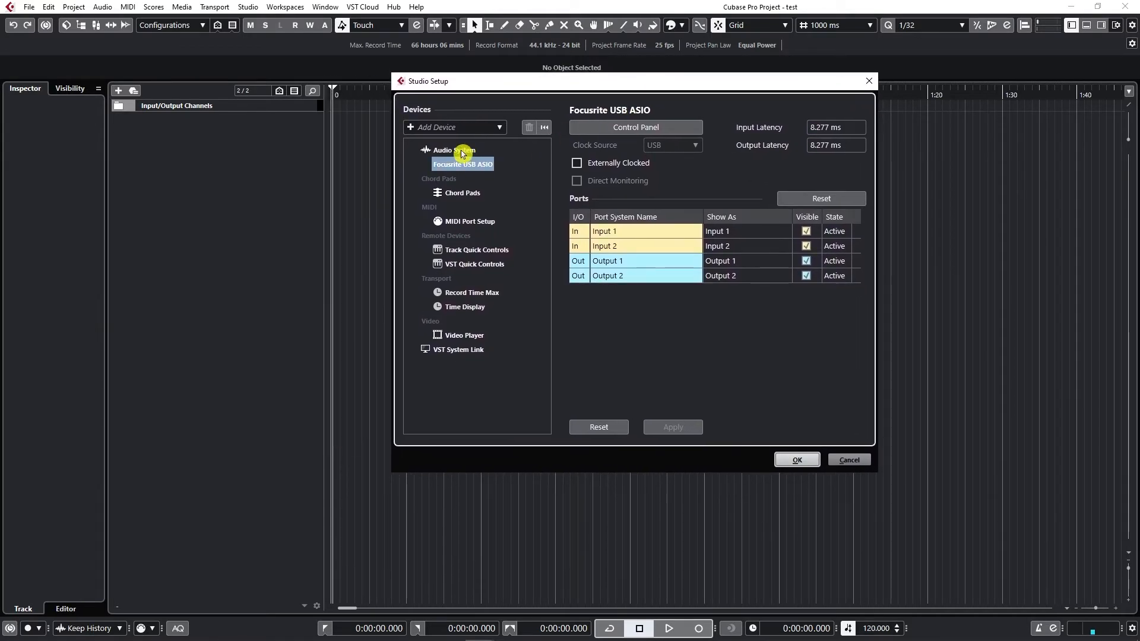
click(443, 150)
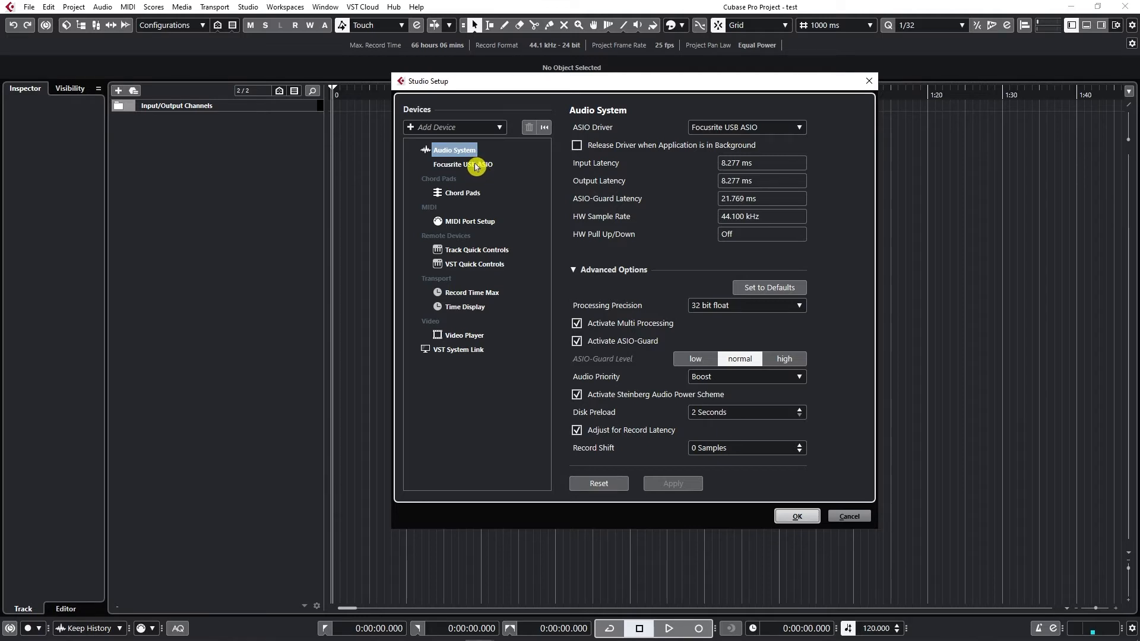
click(461, 164)
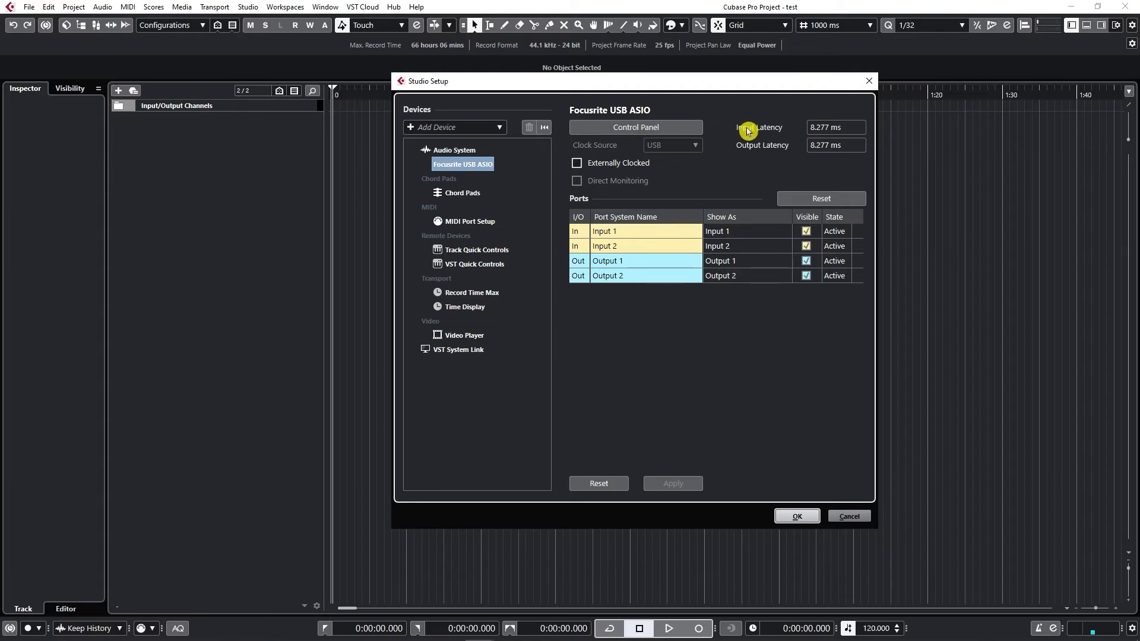
mouse_move(738, 104)
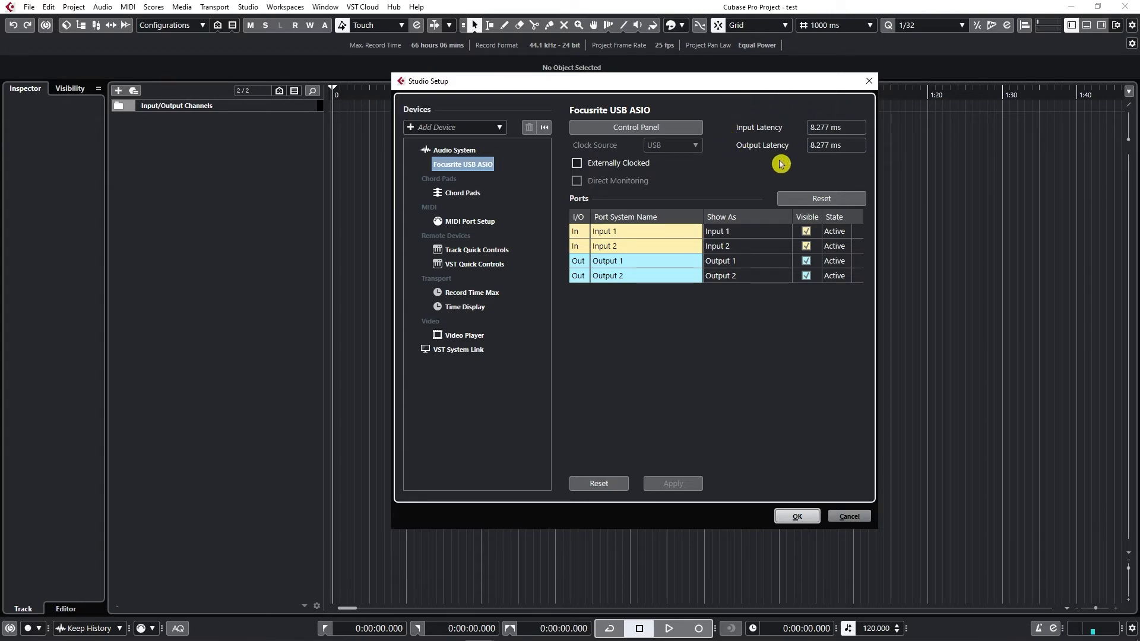
mouse_move(793, 118)
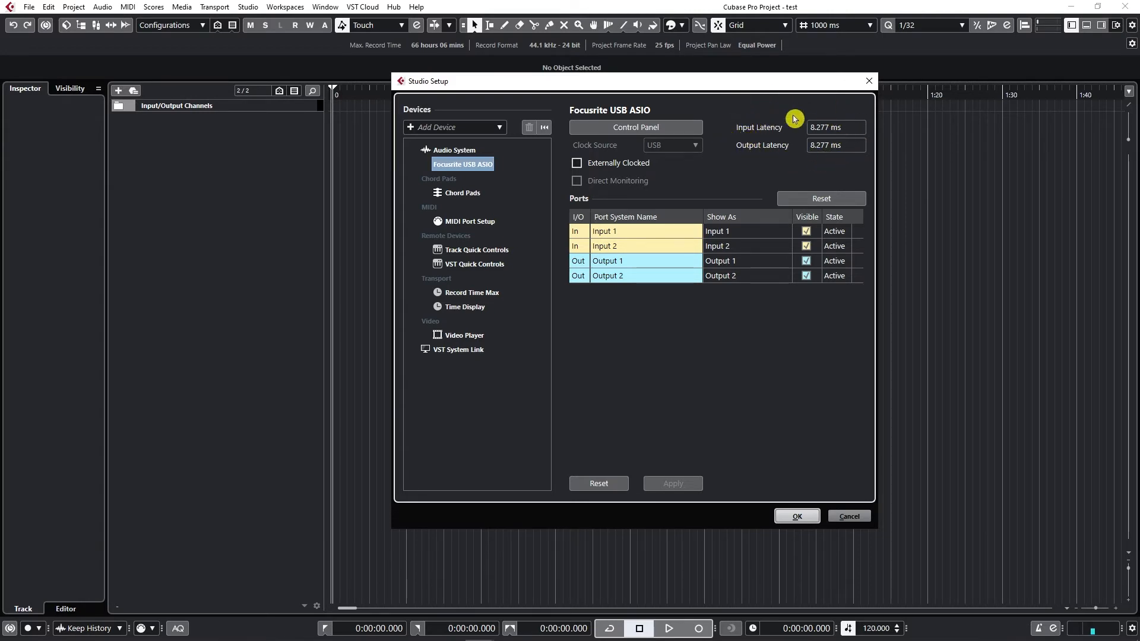
mouse_move(786, 118)
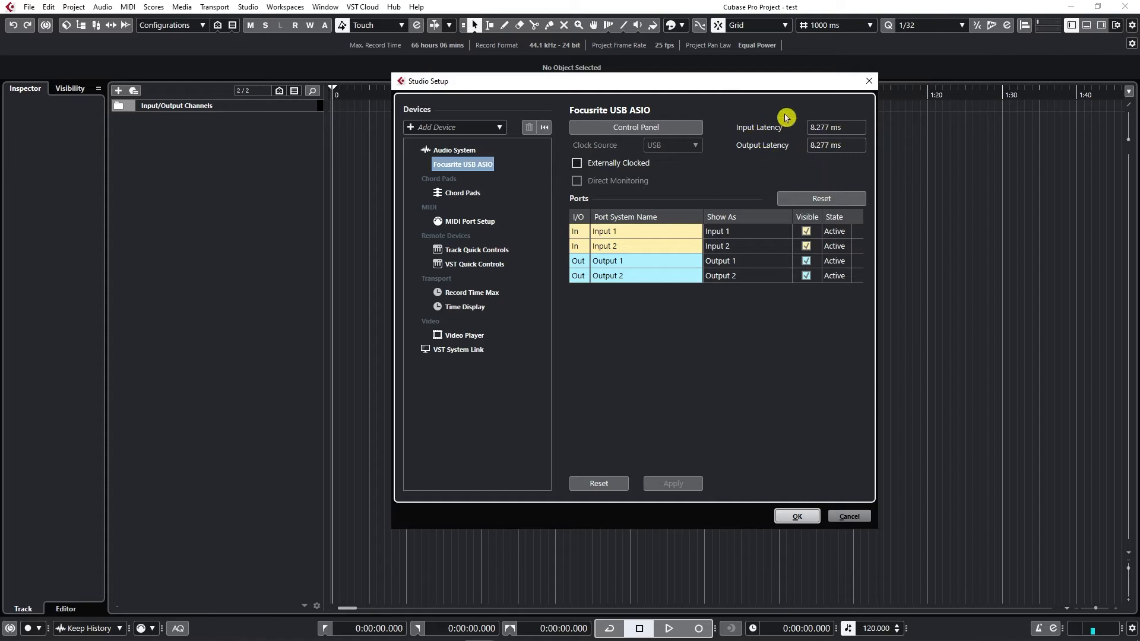
mouse_move(737, 112)
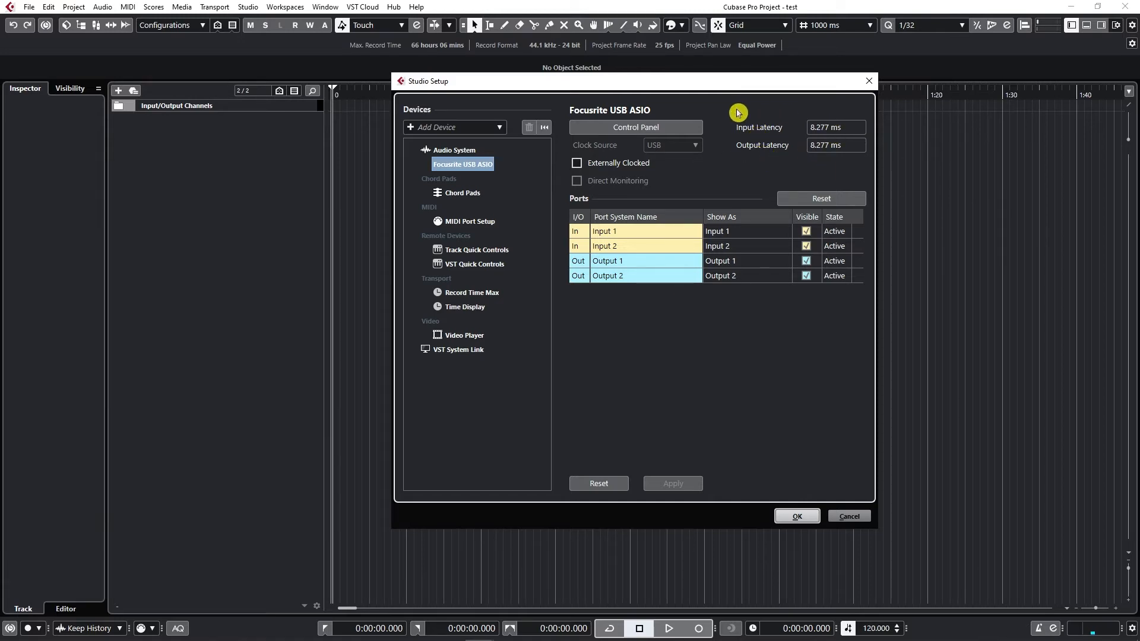
mouse_move(804, 108)
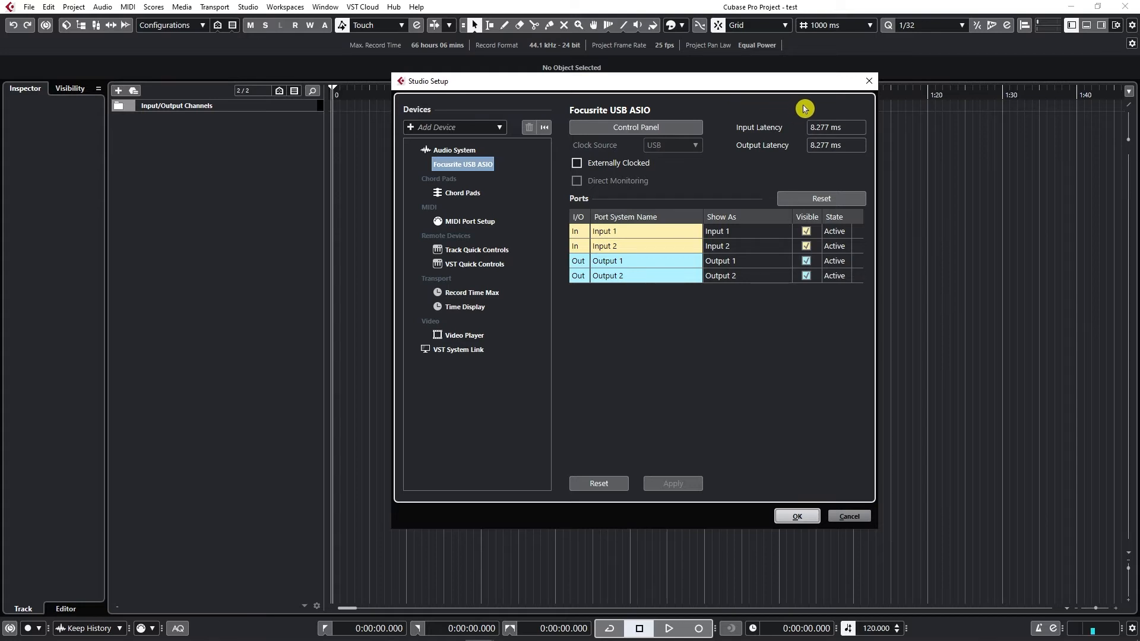
mouse_move(849, 116)
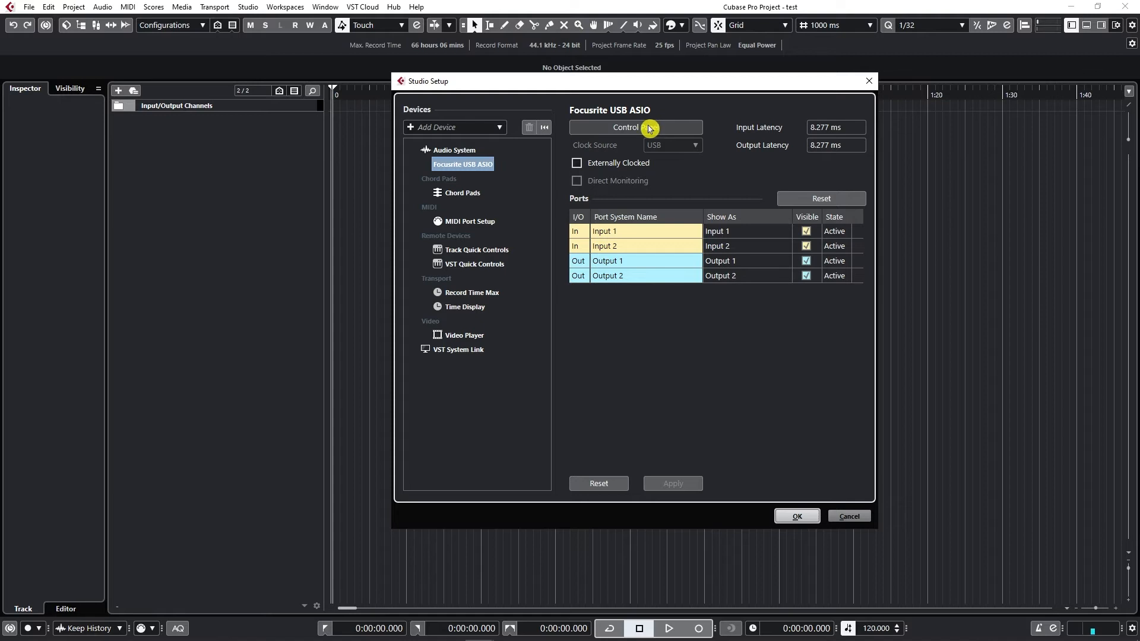
Step: In the Scarlett 2i2 device settings keep sample rate 44100 and list the buffer size choices
click(647, 127)
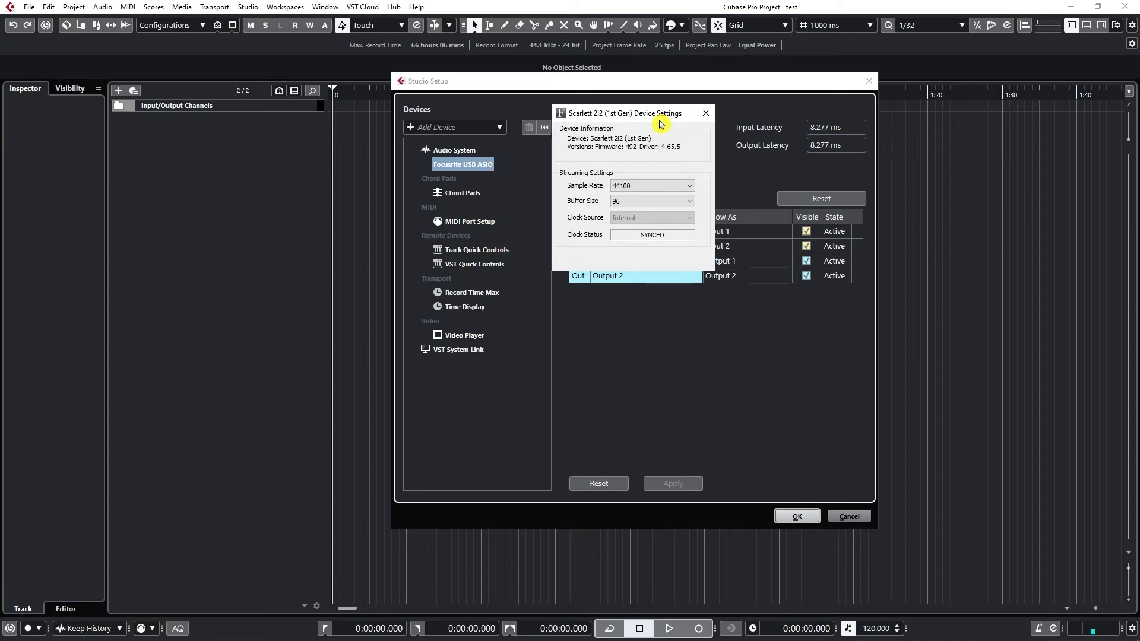
mouse_move(658, 124)
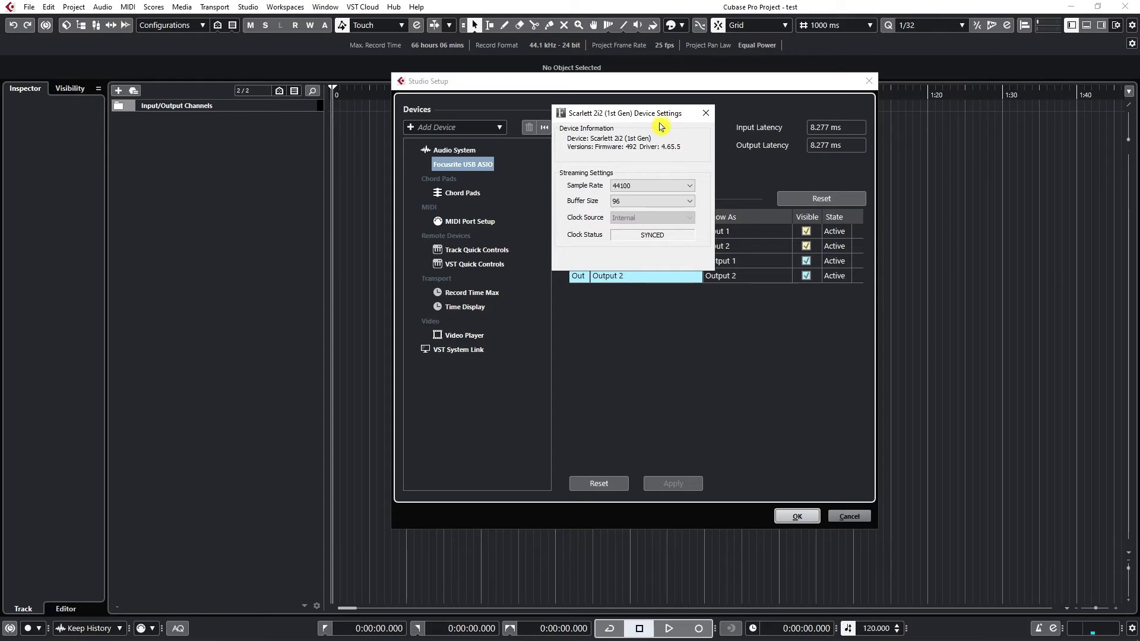
mouse_move(698, 184)
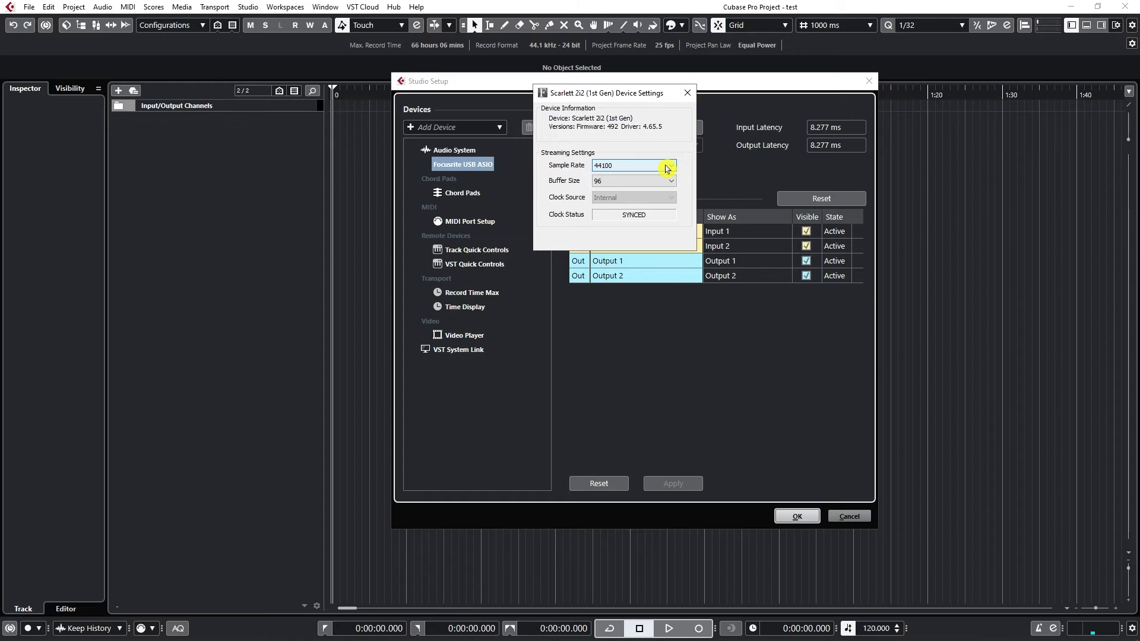
click(667, 165)
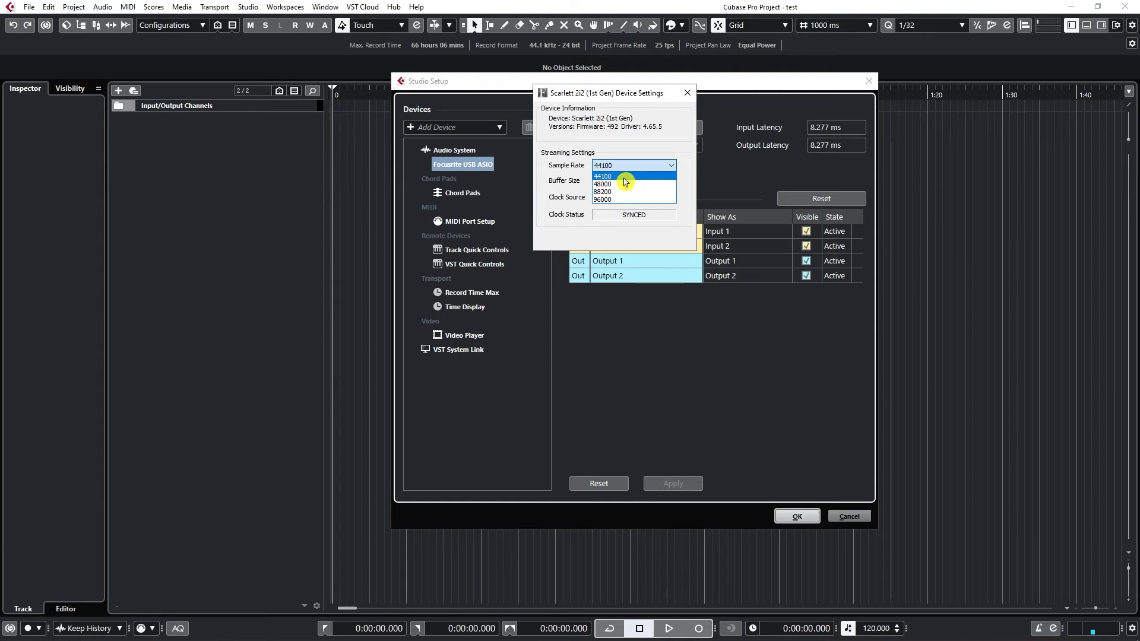
mouse_move(623, 184)
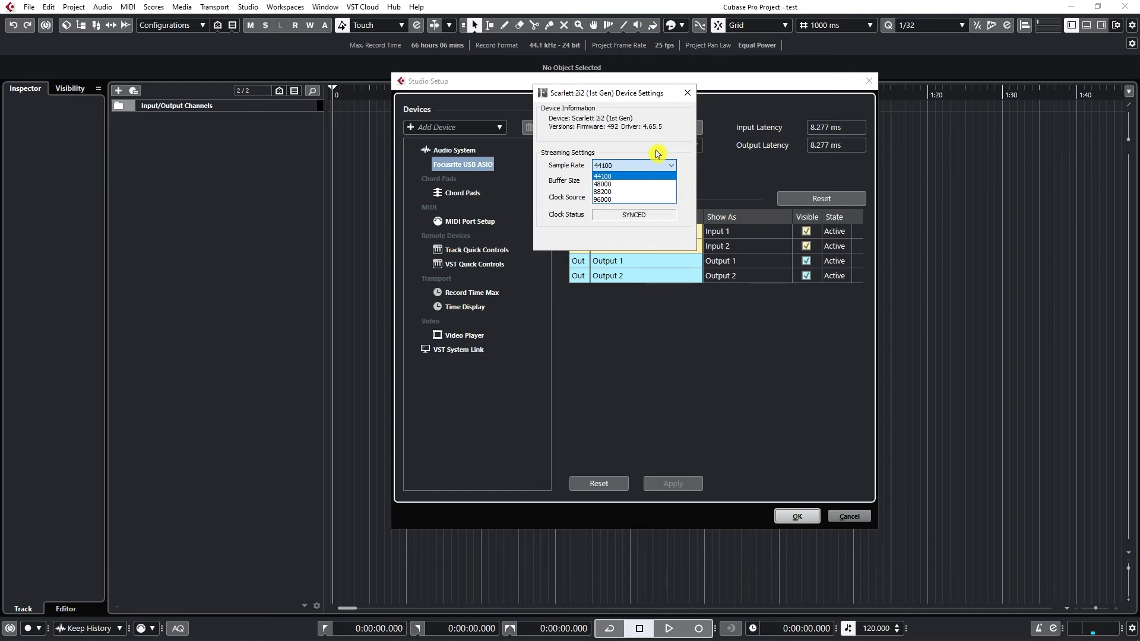
mouse_move(633, 184)
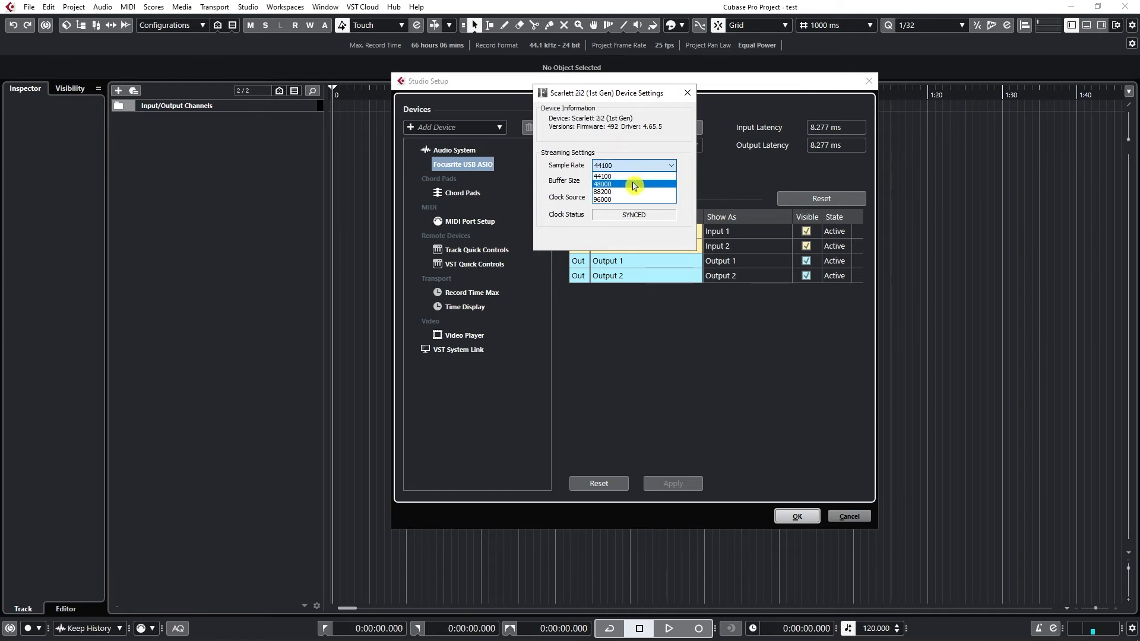
click(603, 192)
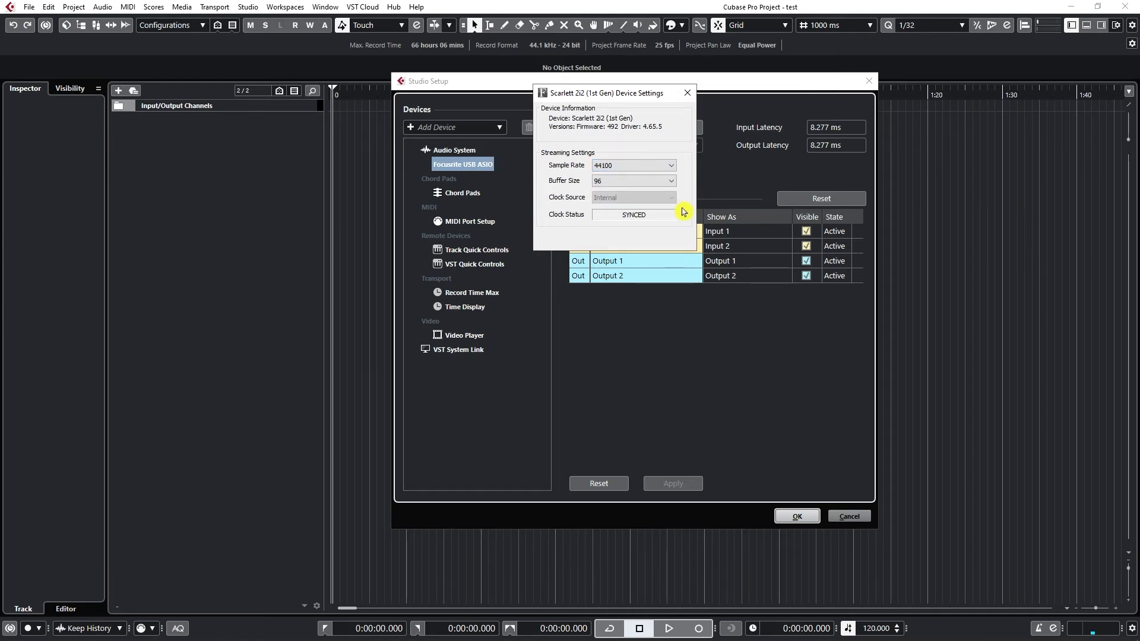
click(632, 181)
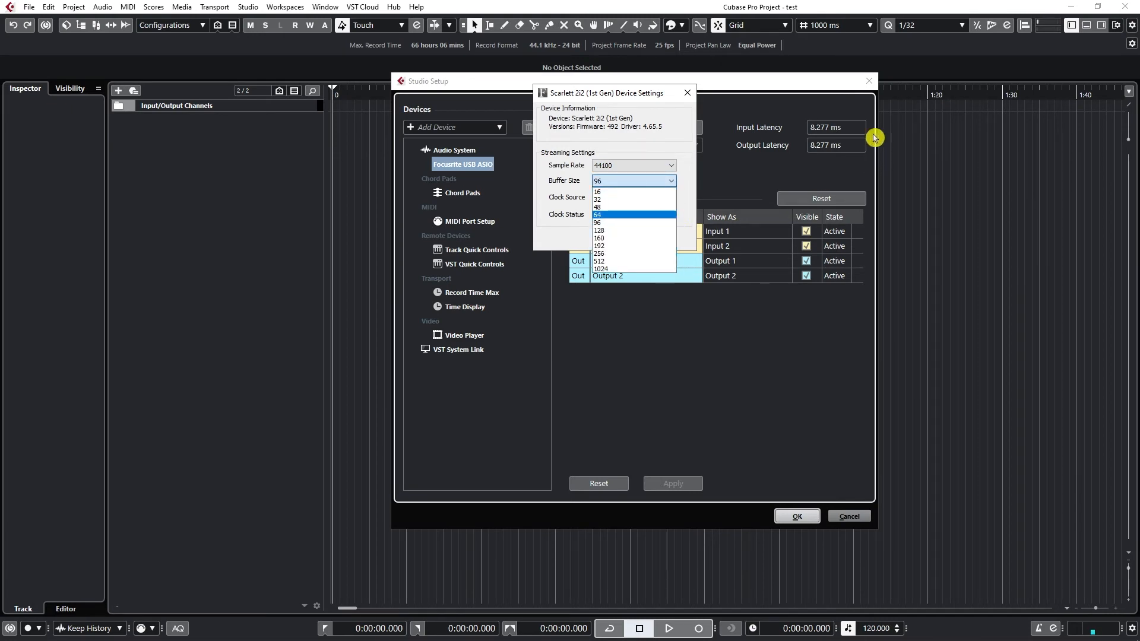
mouse_move(776, 112)
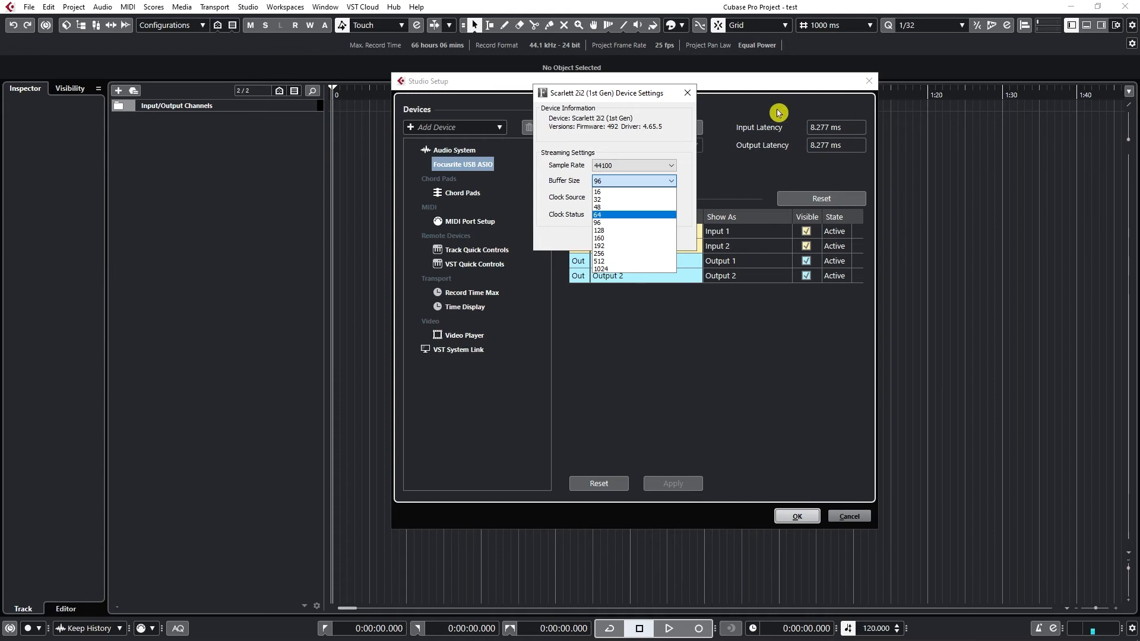
mouse_move(613, 194)
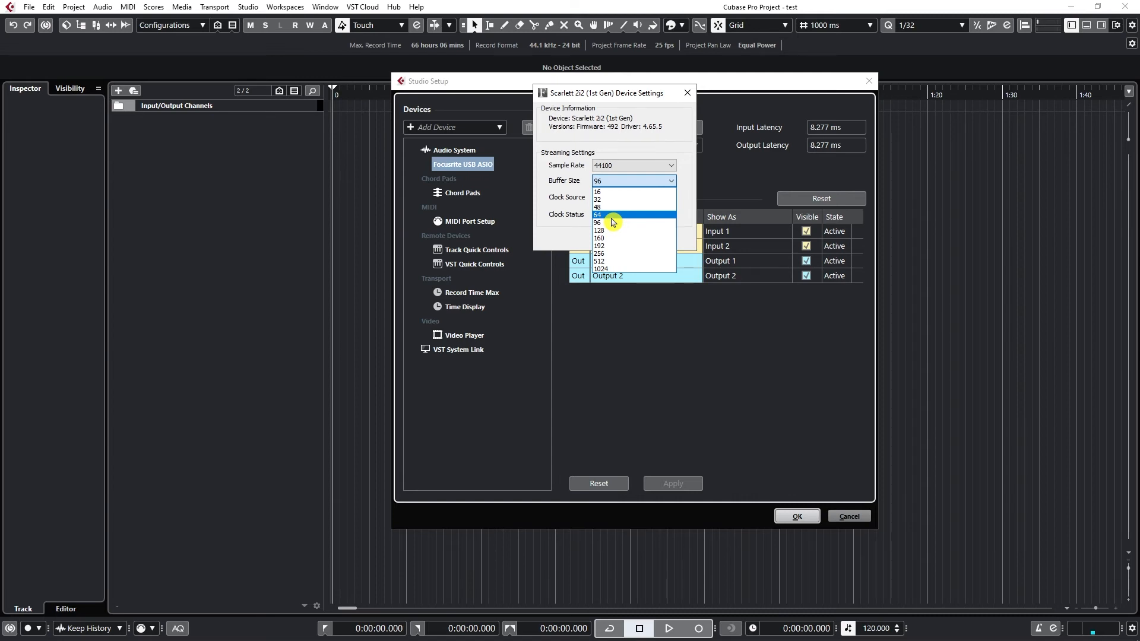
mouse_move(613, 216)
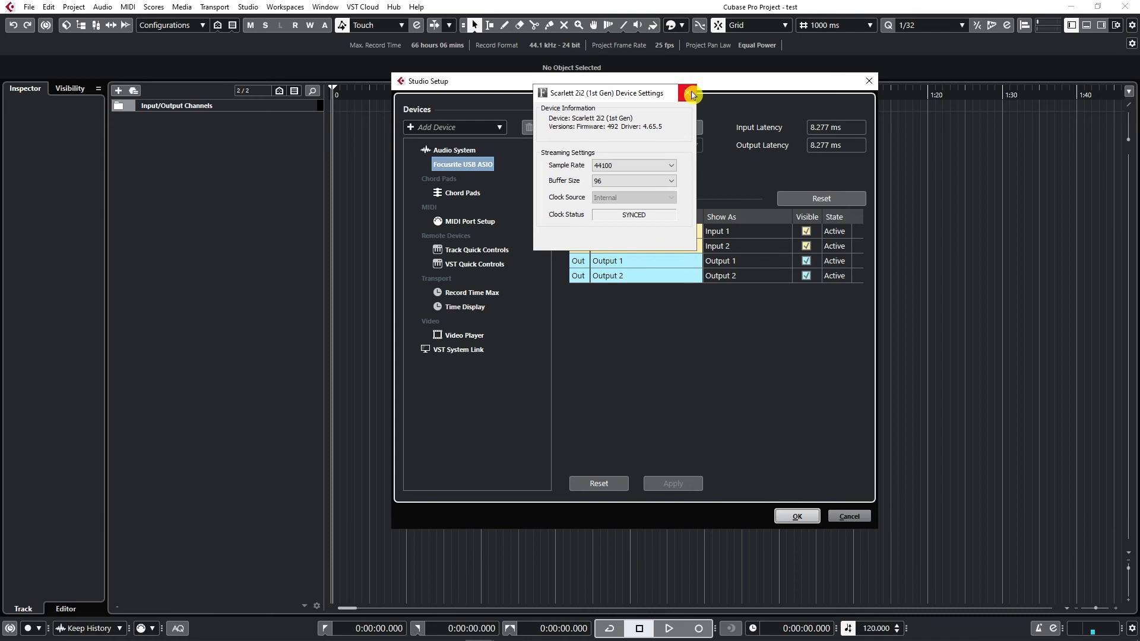
Step: Close Device Settings and show the Audio System page with latency and 44.1 kHz sample rate
click(691, 95)
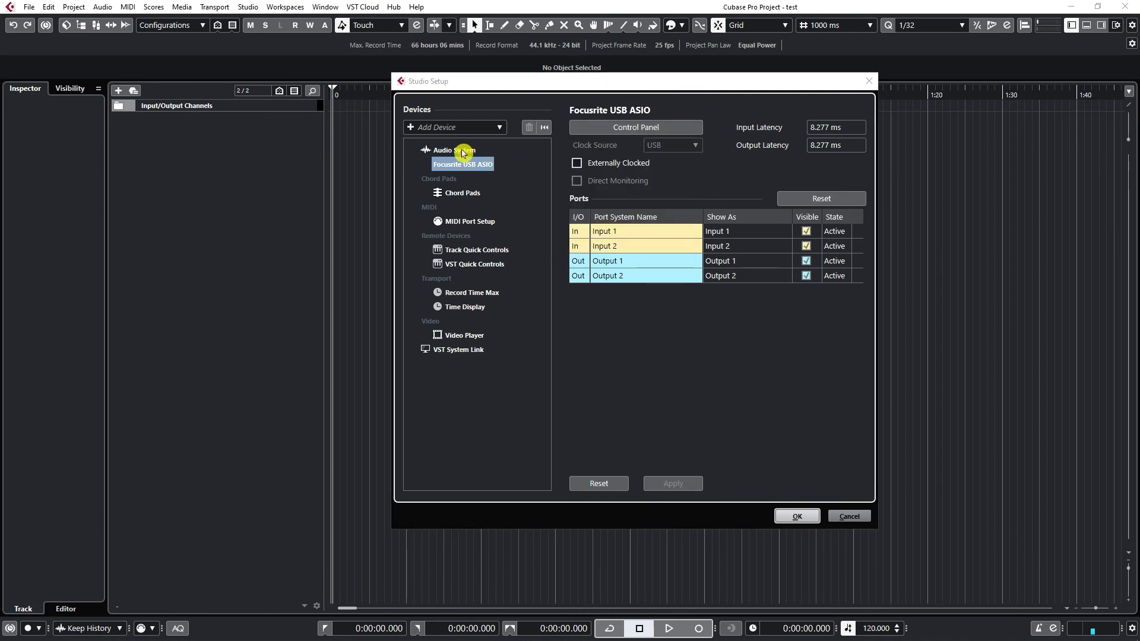
click(448, 151)
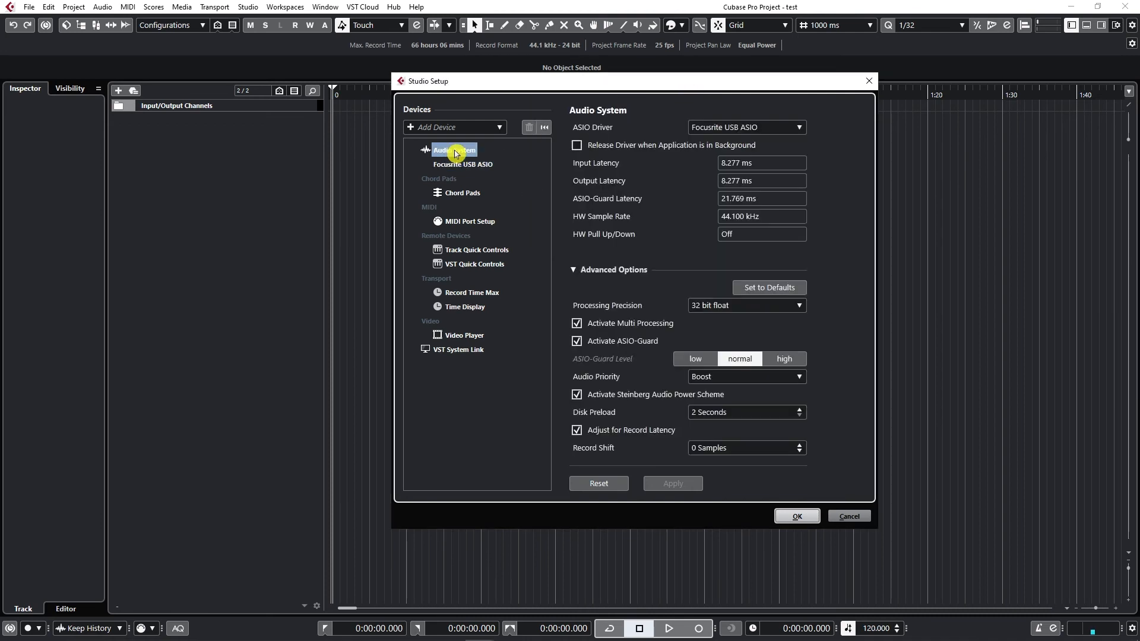
click(455, 149)
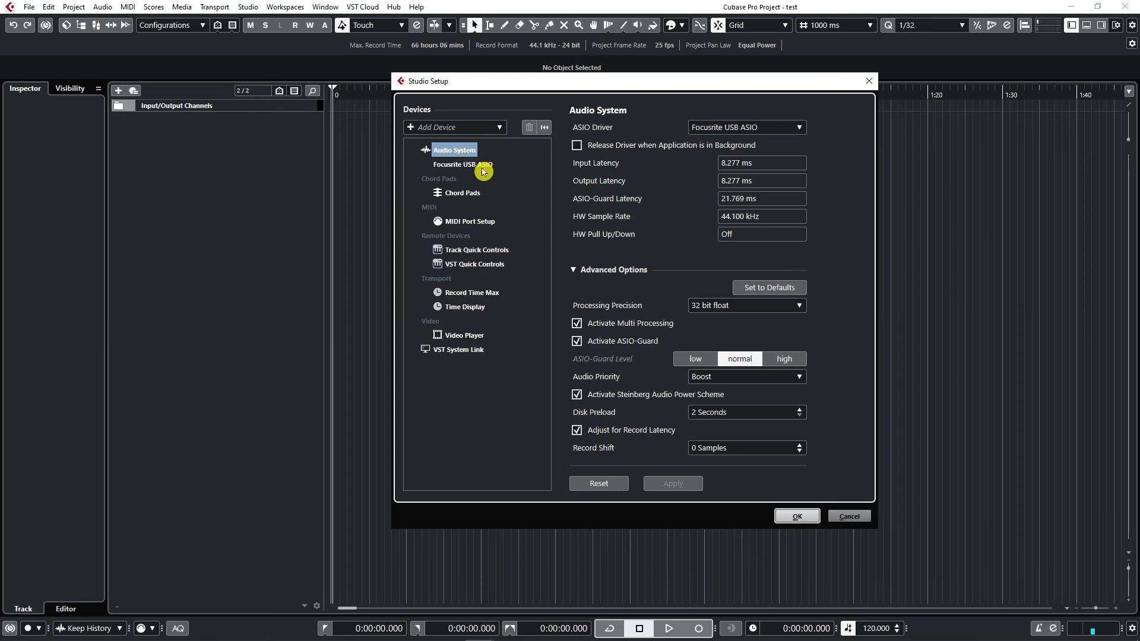
mouse_move(815, 284)
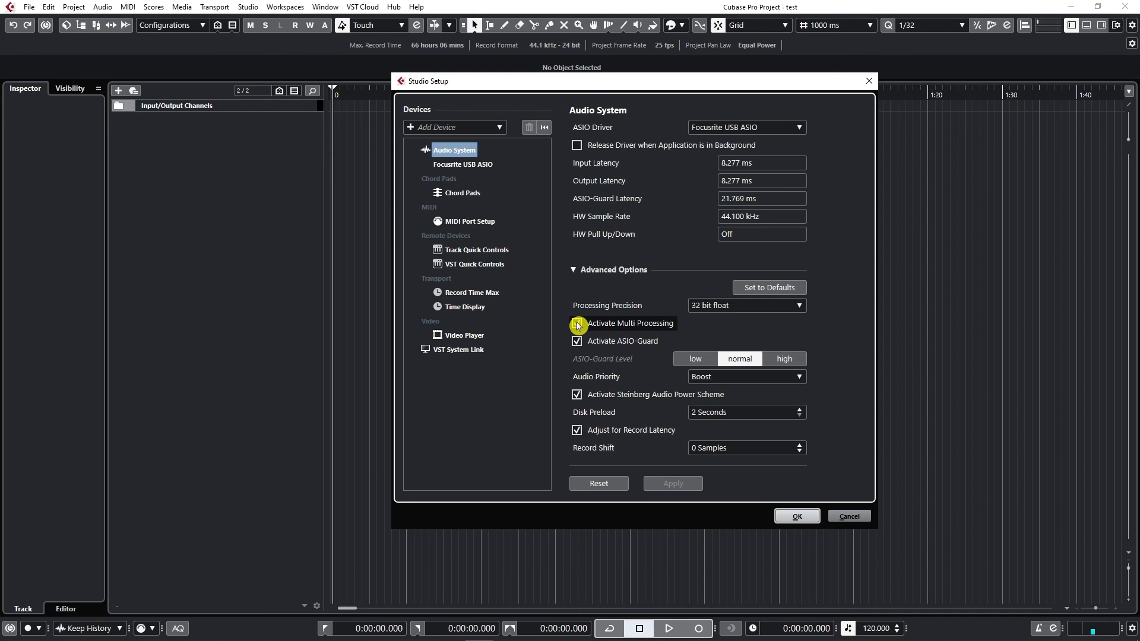
click(577, 325)
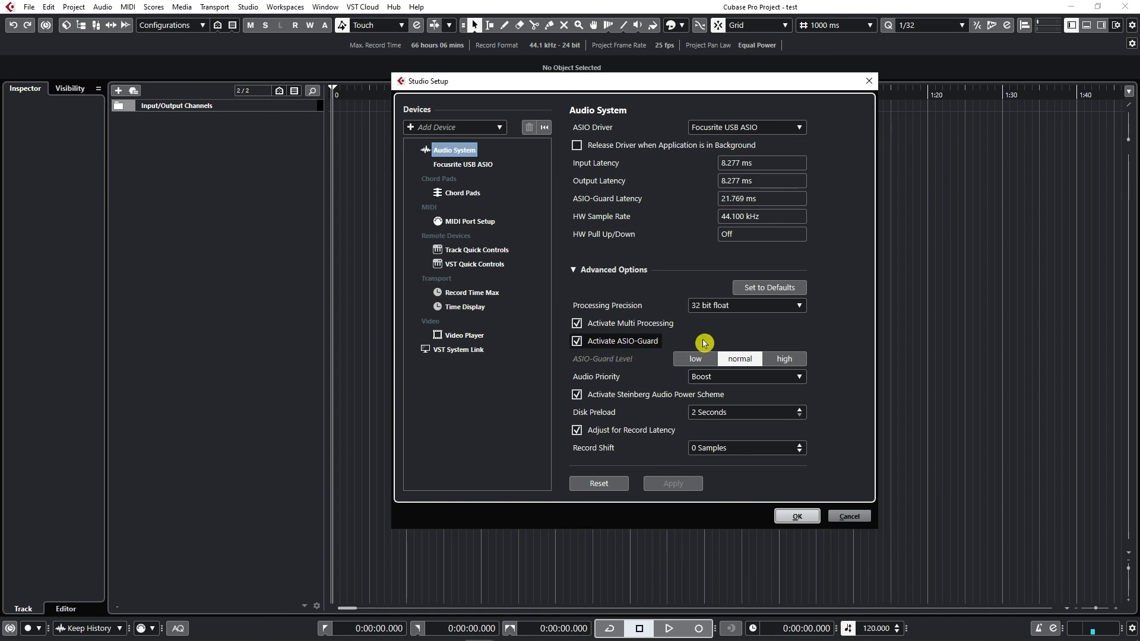
mouse_move(710, 342)
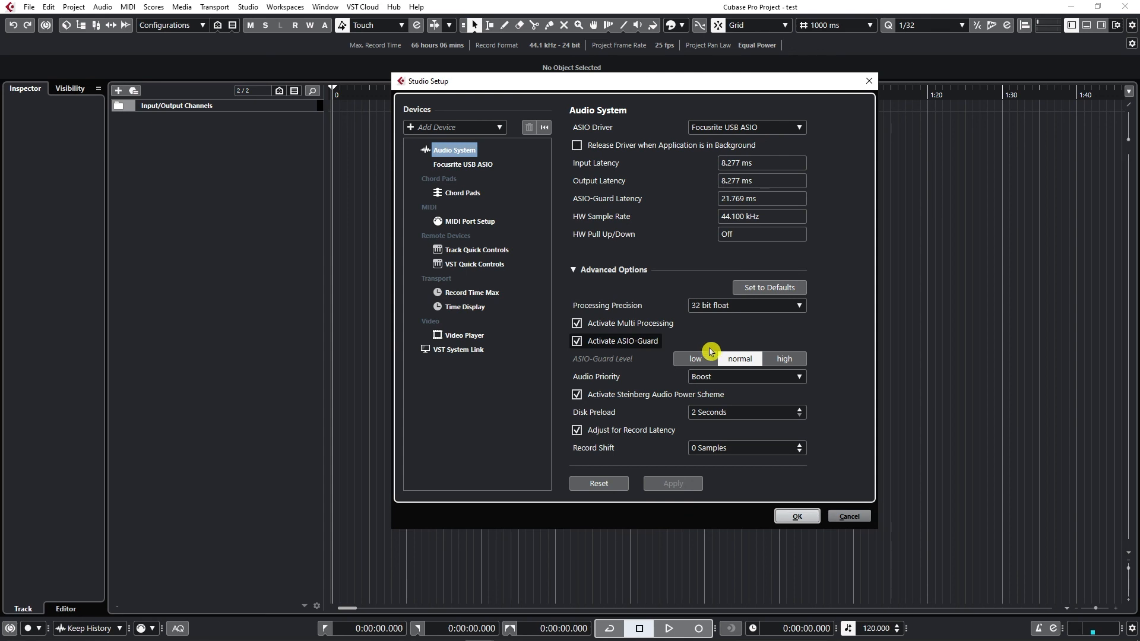
mouse_move(661, 351)
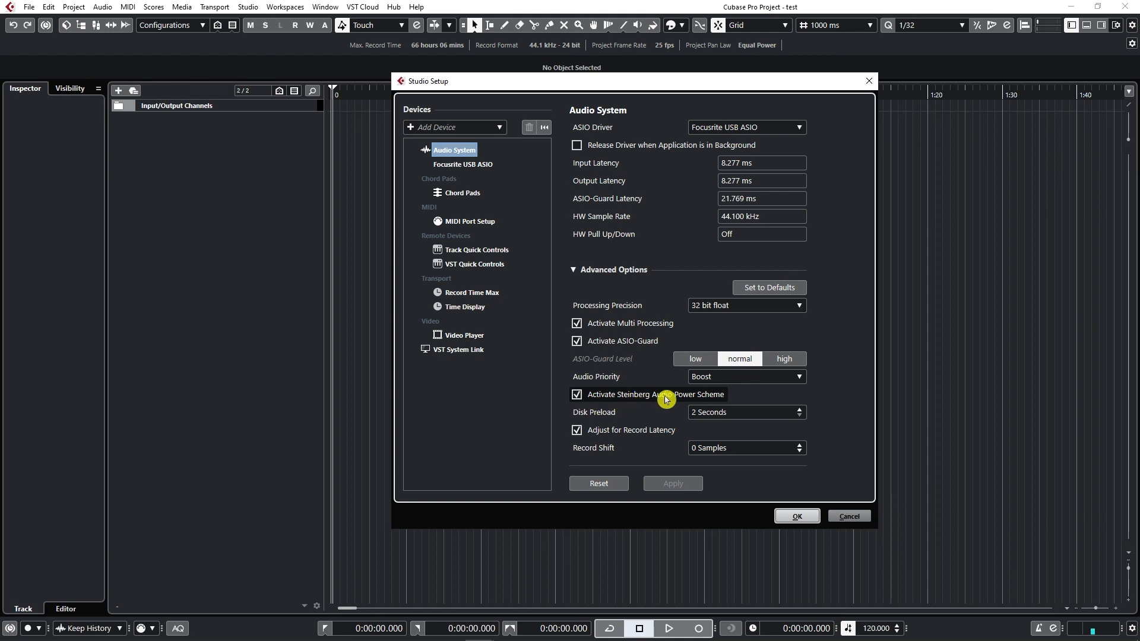
mouse_move(734, 399)
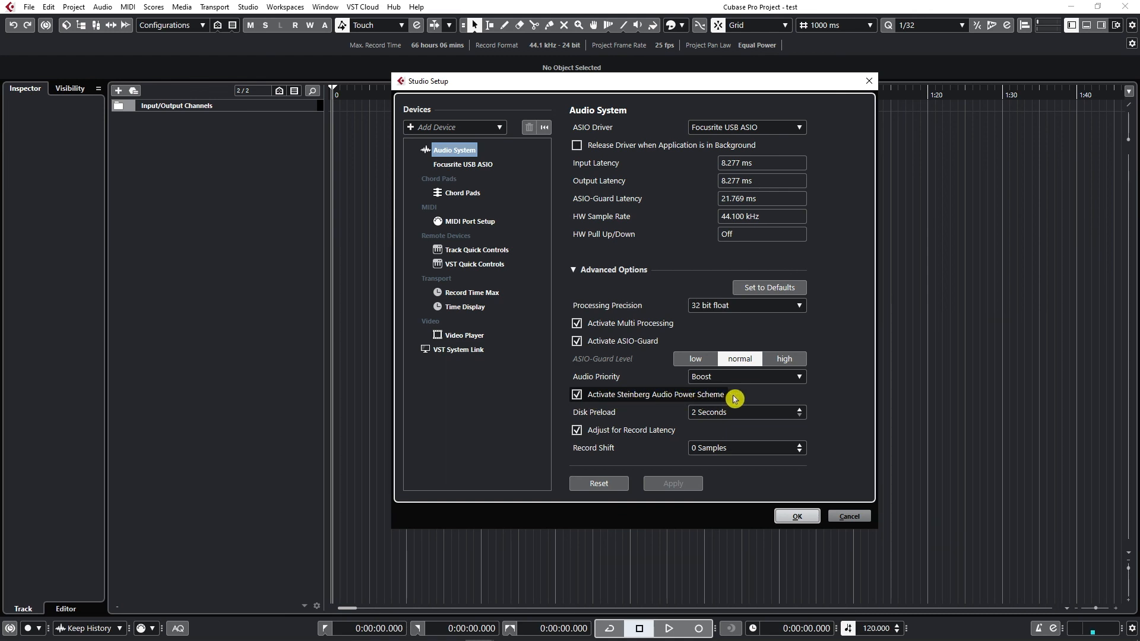
mouse_move(734, 397)
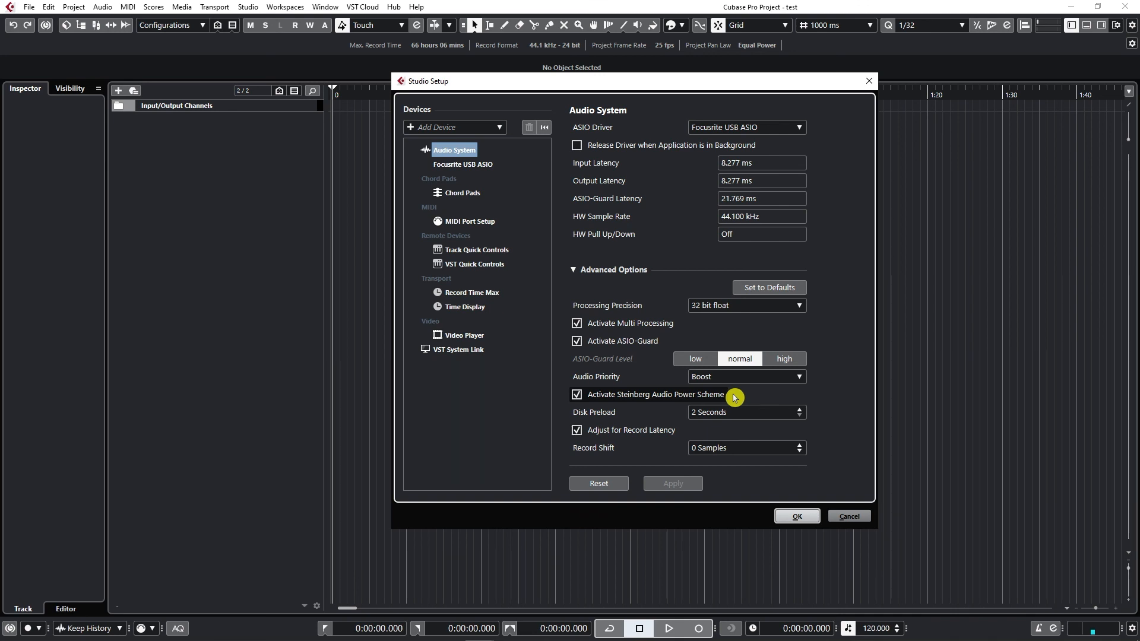
mouse_move(702, 402)
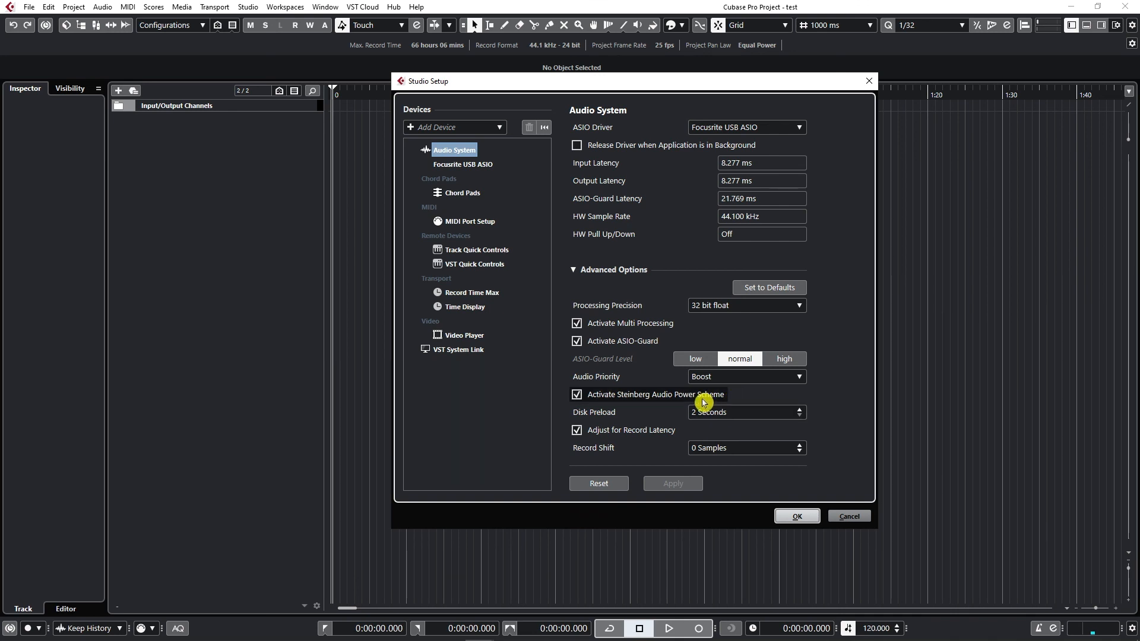
mouse_move(714, 397)
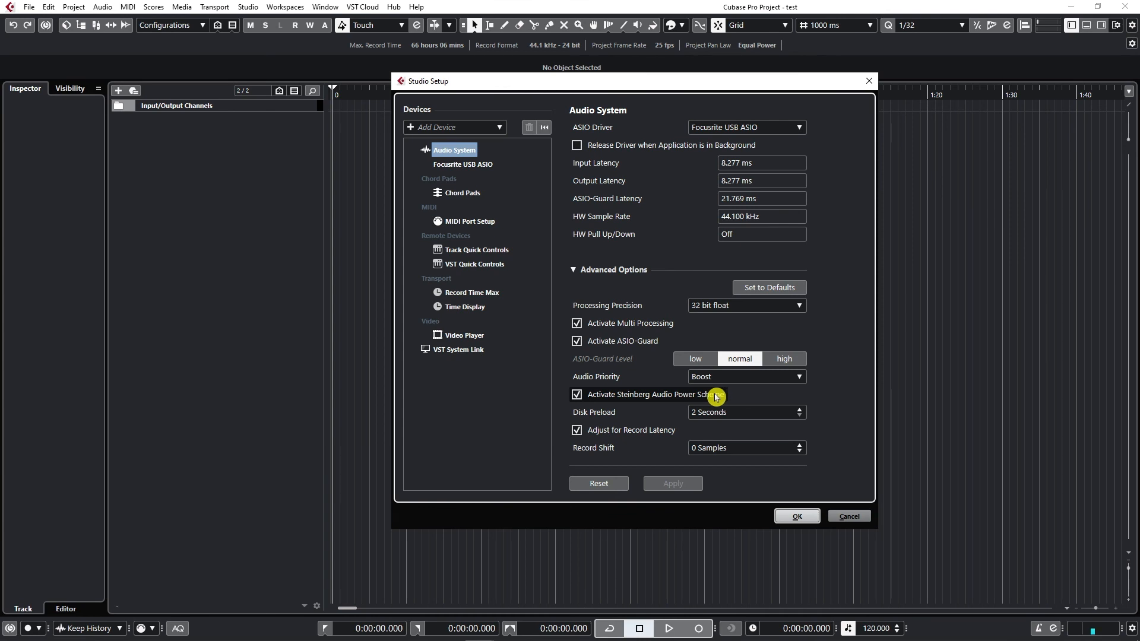